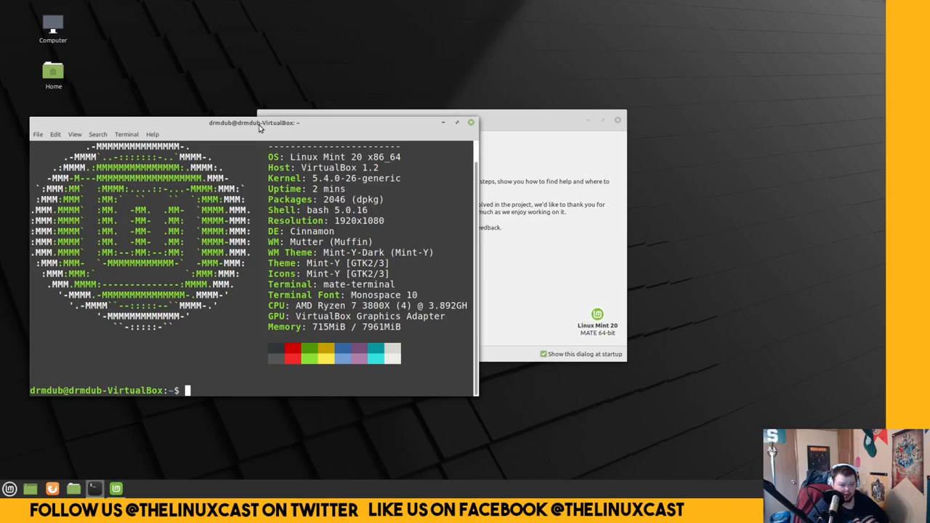
pyautogui.moveTo(278, 124)
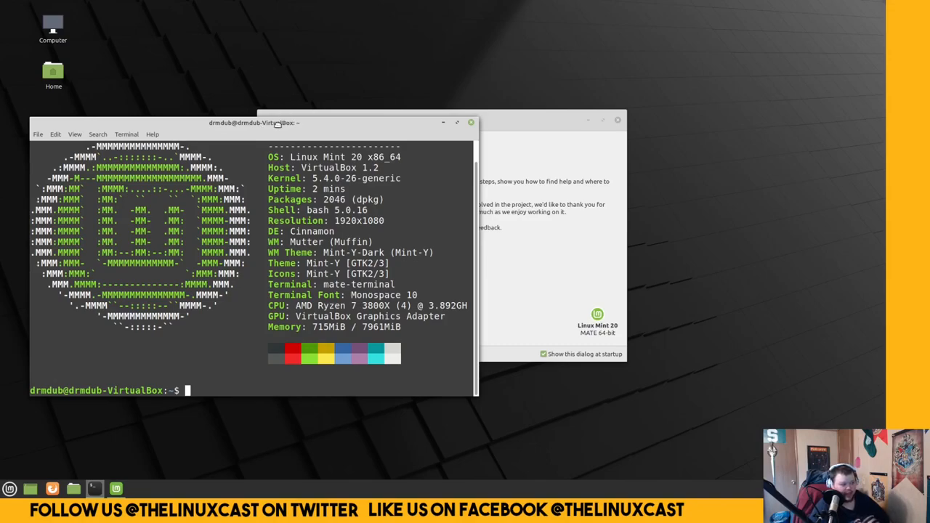
# Step: Move the system-info terminal window to the desktop centre, nudging it slightly left
pyautogui.moveTo(276, 122); pyautogui.dragTo(502, 107)
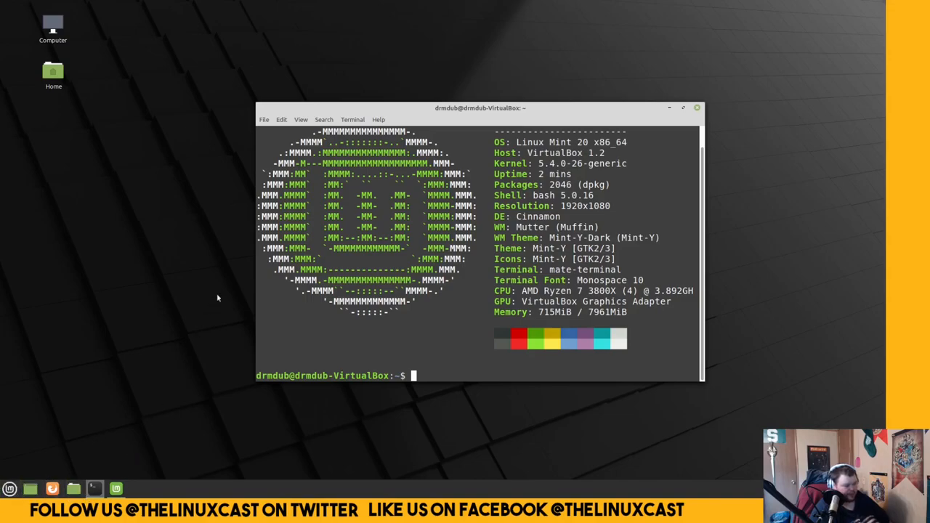
pyautogui.moveTo(480, 108); pyautogui.dragTo(444, 104)
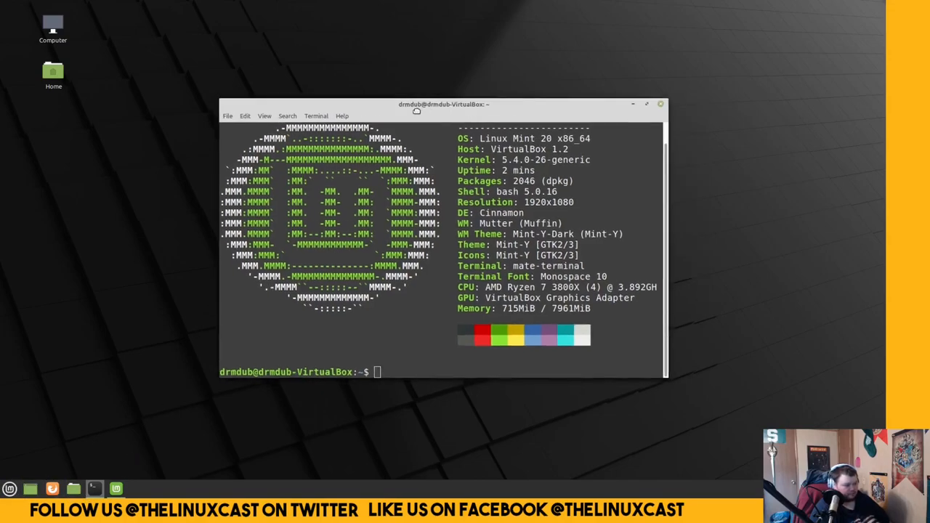
# Step: Add an empty panel along the top edge via 'Add a new panel' and bring up its options
pyautogui.rightClick(356, 488)
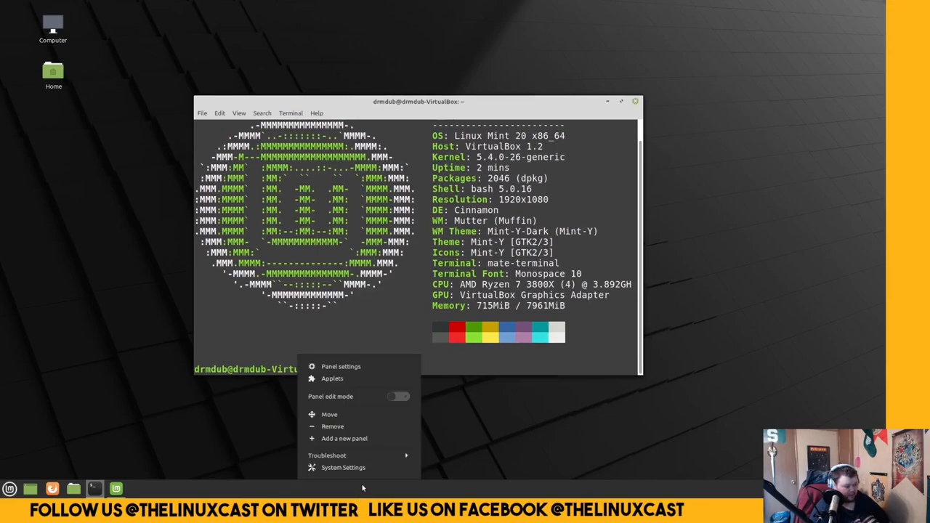
pyautogui.click(345, 438)
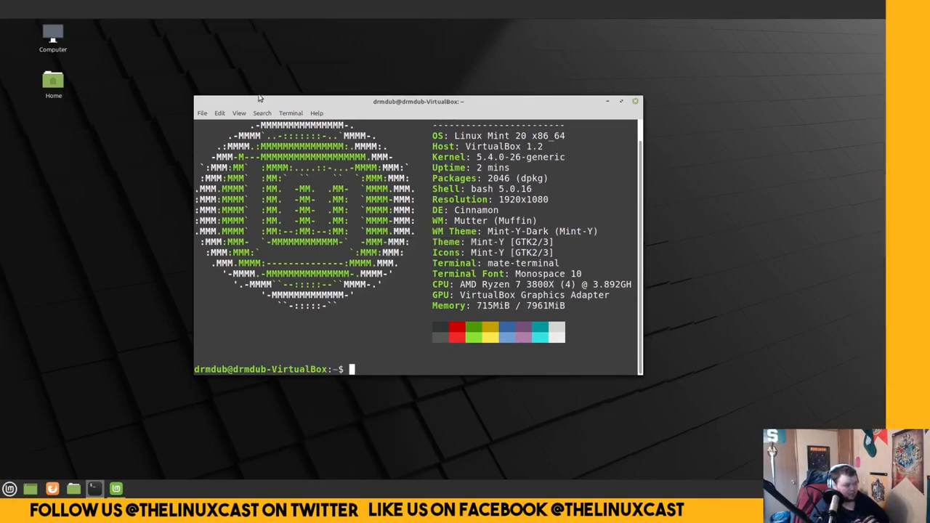
pyautogui.rightClick(352, 21)
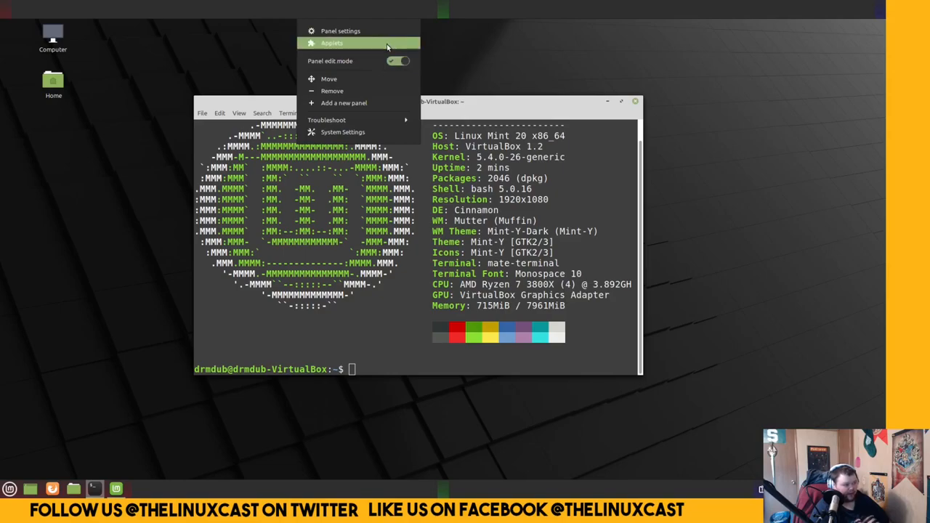
pyautogui.moveTo(86, 103)
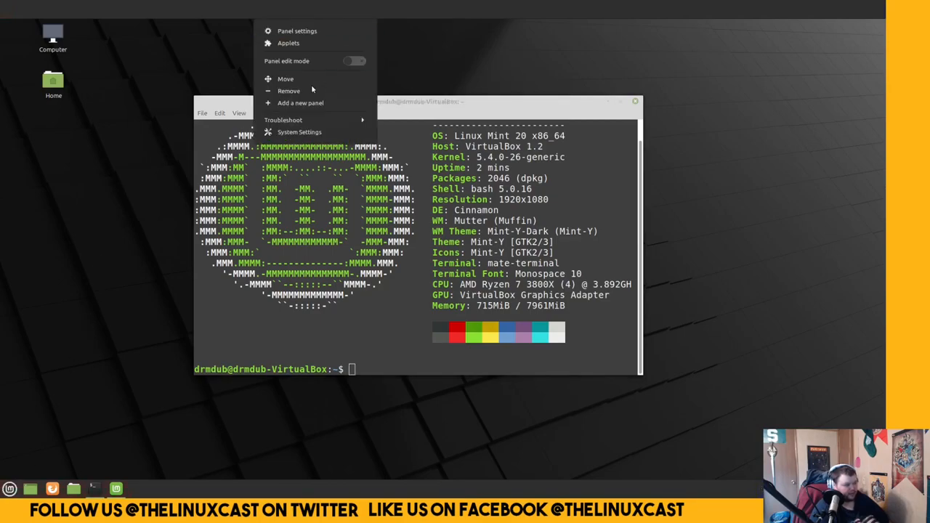
# Step: Open and close Advanced Network Configuration, then launch System Settings by searching 'settings'
pyautogui.click(10, 488)
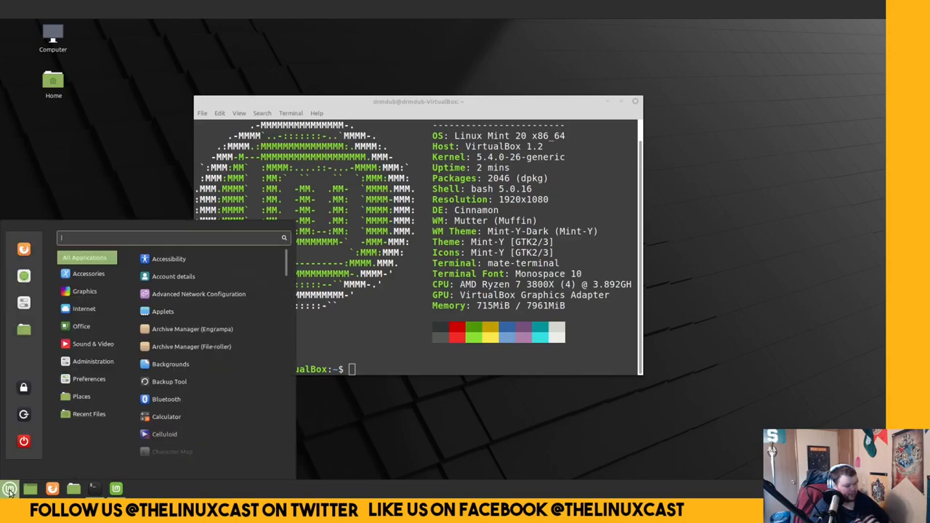
pyautogui.click(9, 489)
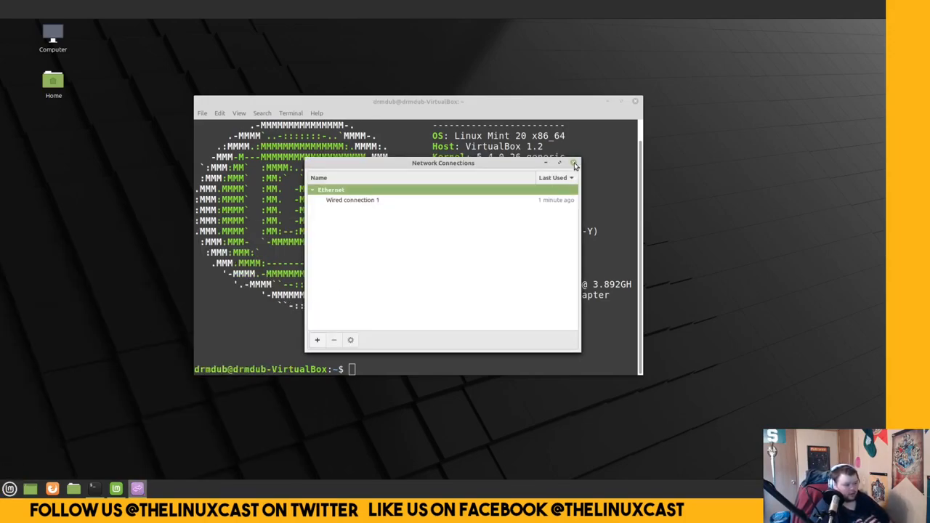
pyautogui.click(9, 488)
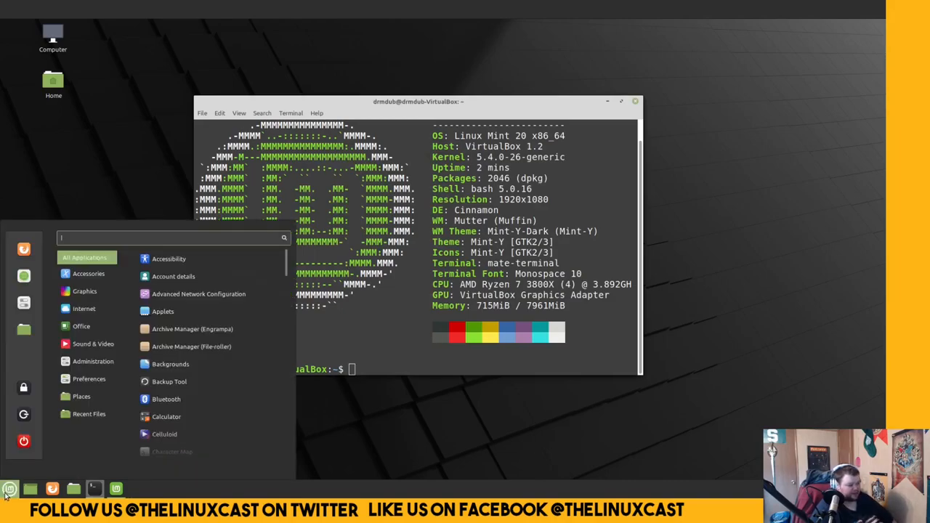
pyautogui.write('settings')
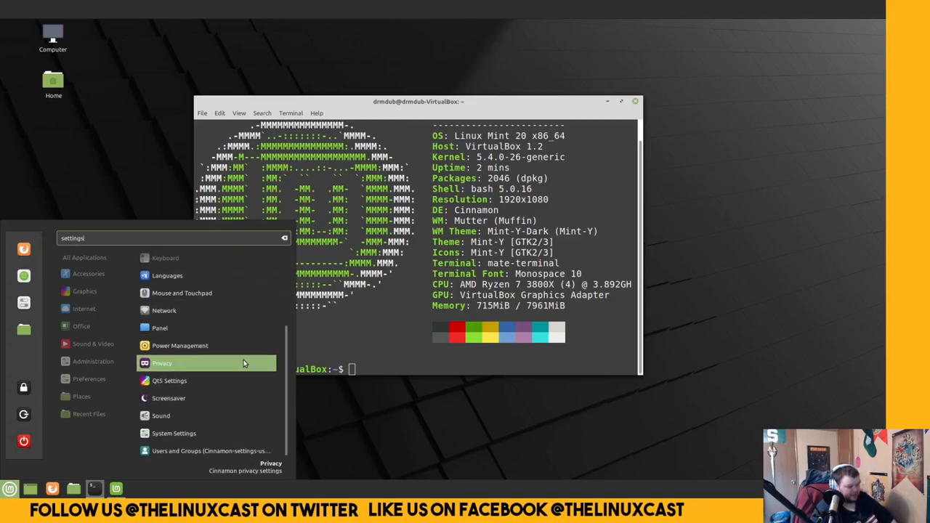
pyautogui.click(174, 433)
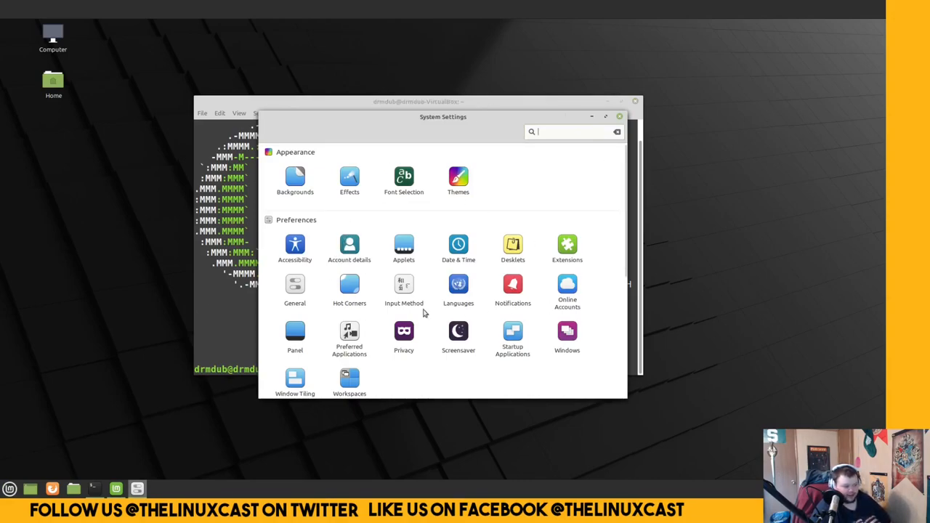
pyautogui.moveTo(346, 276)
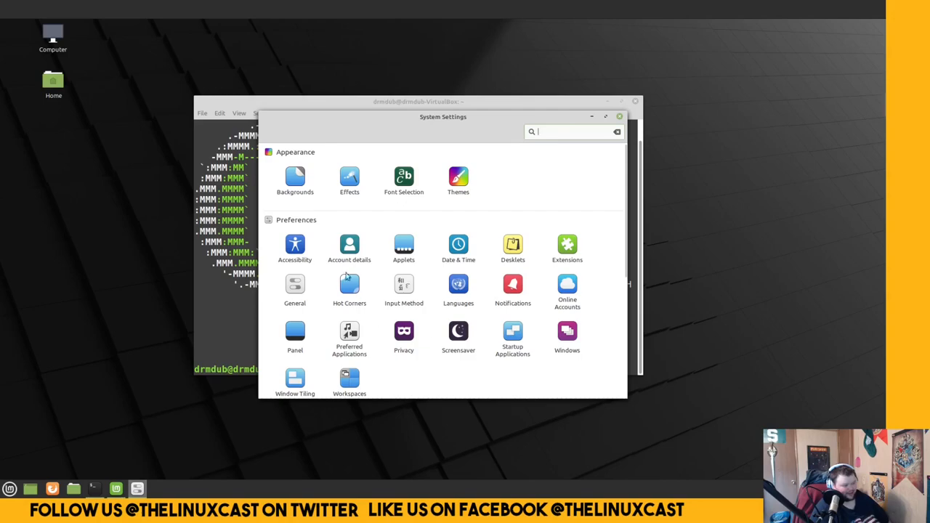
pyautogui.moveTo(406, 308)
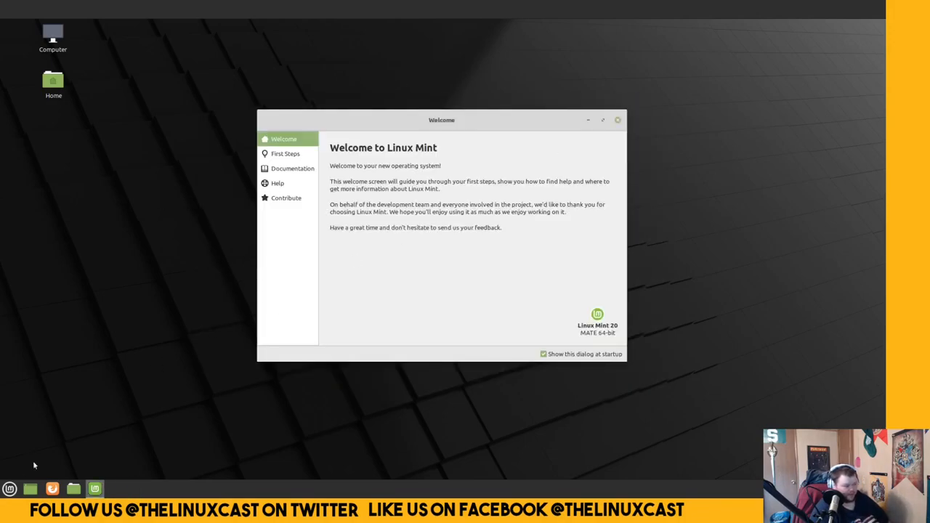
# Step: Log out of Cinnamon and choose the MATE session at the login screen
pyautogui.click(9, 488)
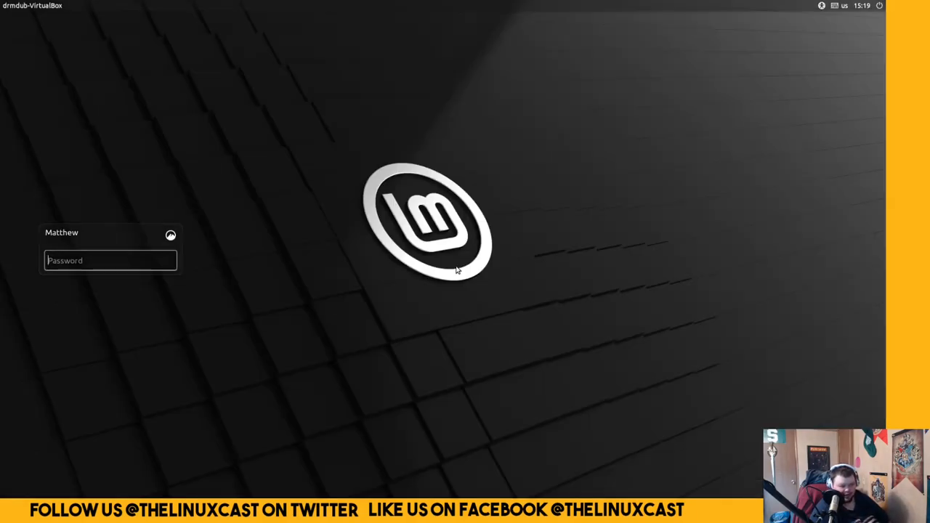
pyautogui.click(170, 235)
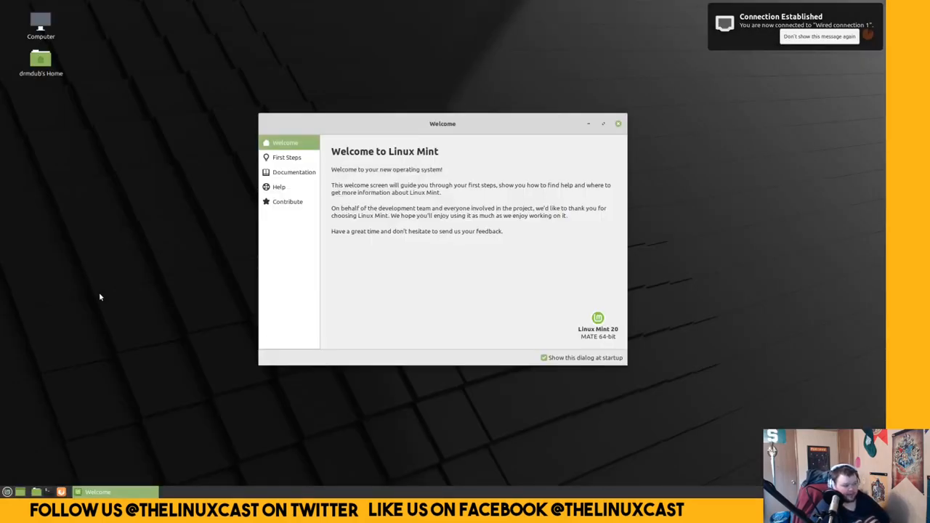
pyautogui.moveTo(307, 502)
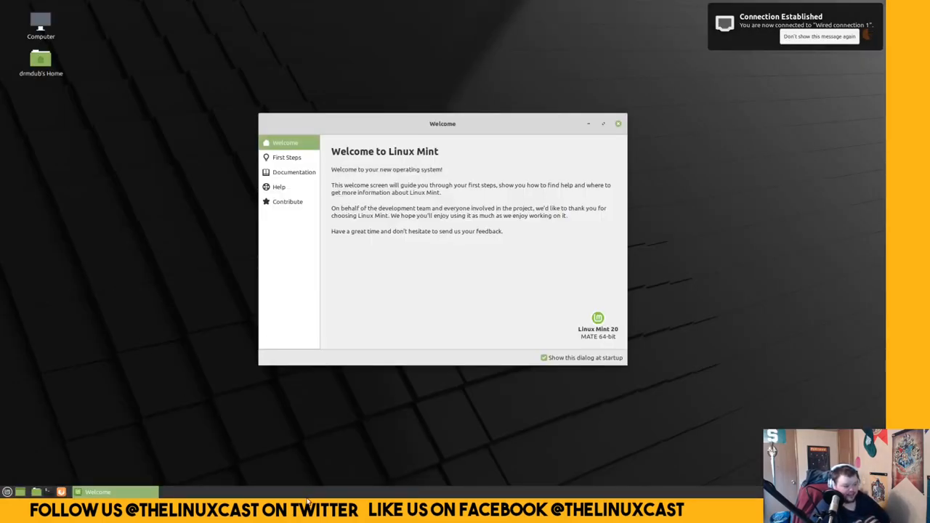
# Step: Add a new empty panel along the top of the MATE desktop
pyautogui.rightClick(308, 500)
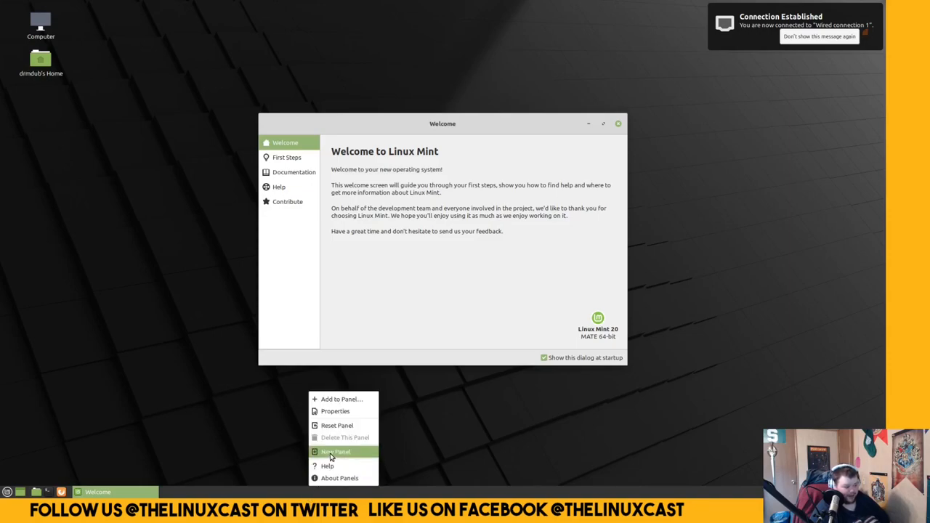
pyautogui.click(312, 35)
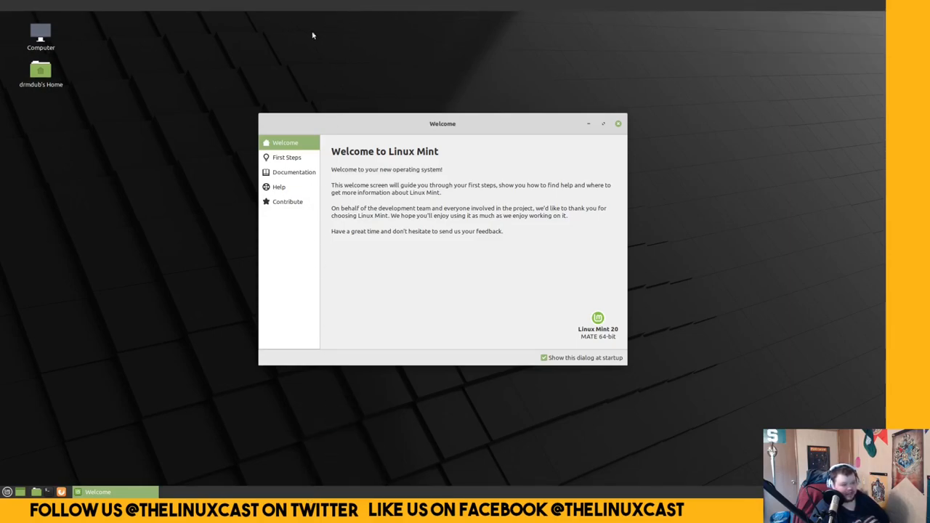
pyautogui.moveTo(357, 144)
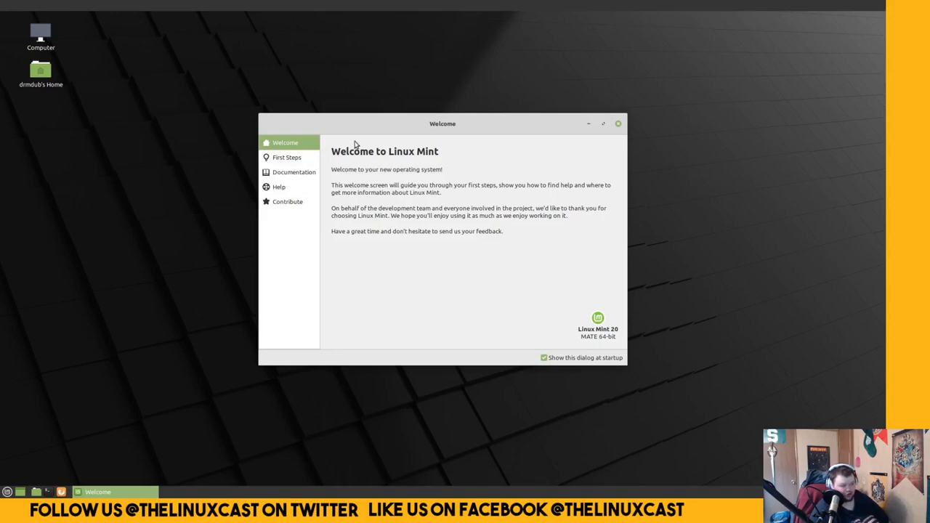
pyautogui.rightClick(369, 4)
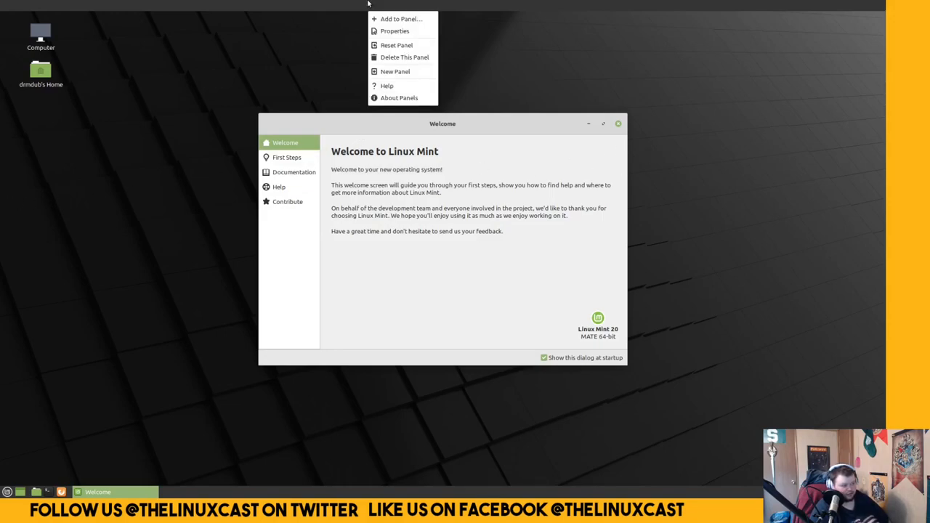
pyautogui.moveTo(291, 69)
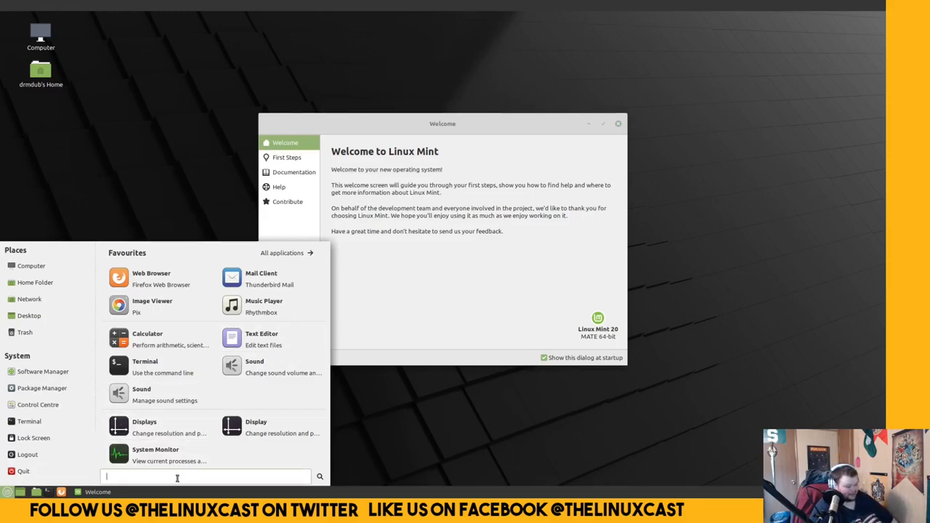
# Step: Search the Mint menu for 'settings' and 'system', then launch Time and Date
pyautogui.write('settings')
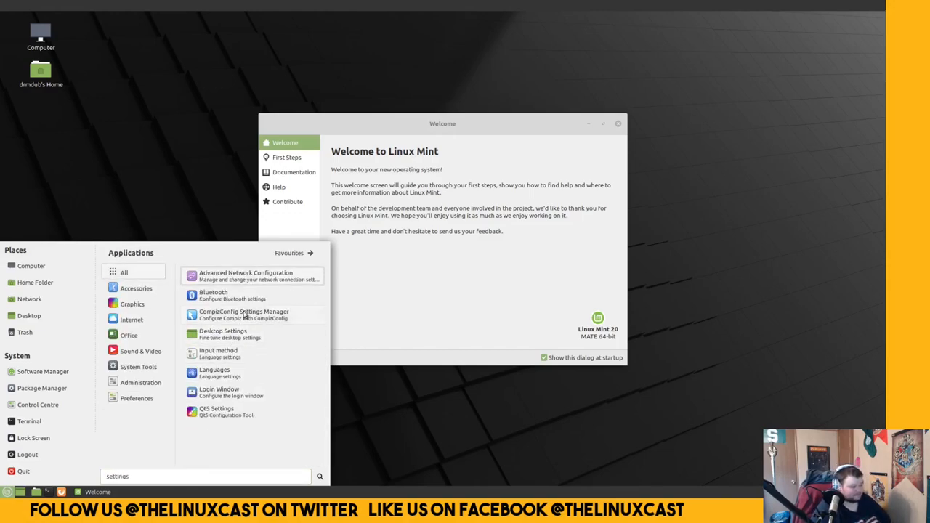
pyautogui.moveTo(225, 411)
pyautogui.write('s')
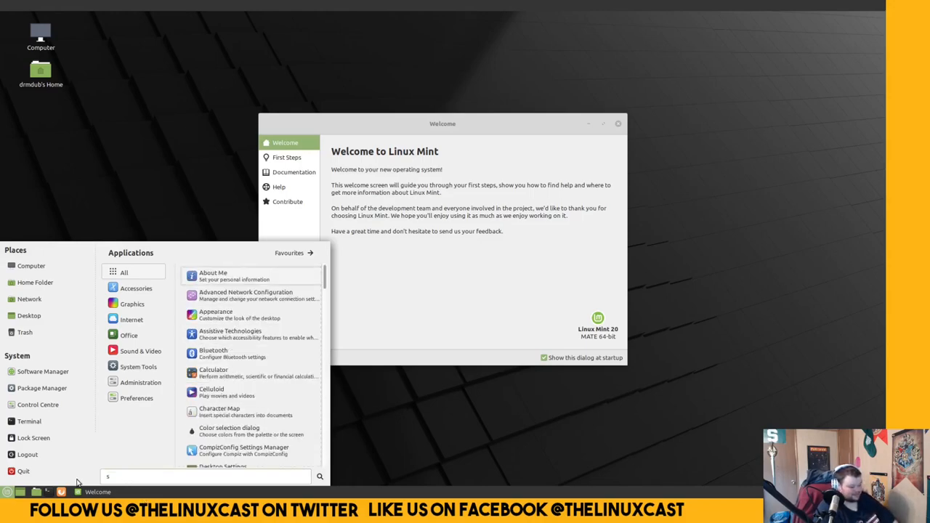
pyautogui.write('ystem')
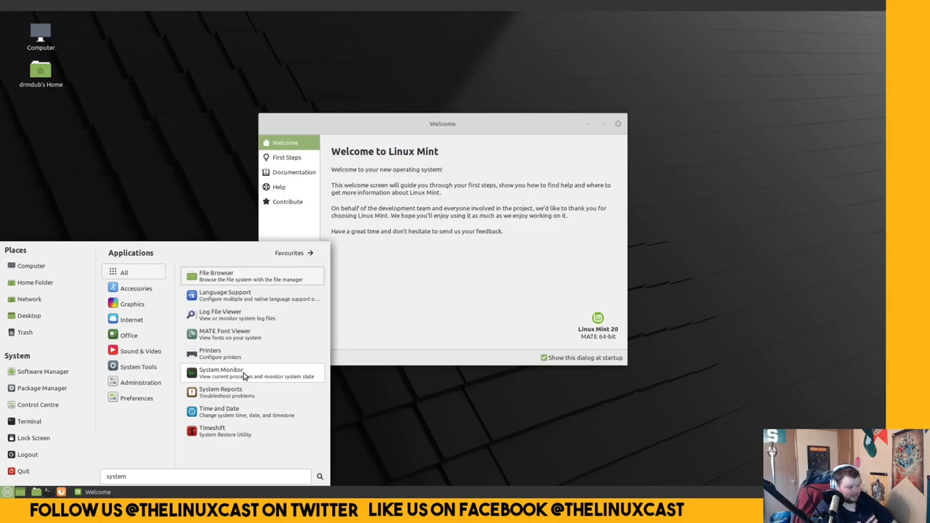
pyautogui.click(136, 398)
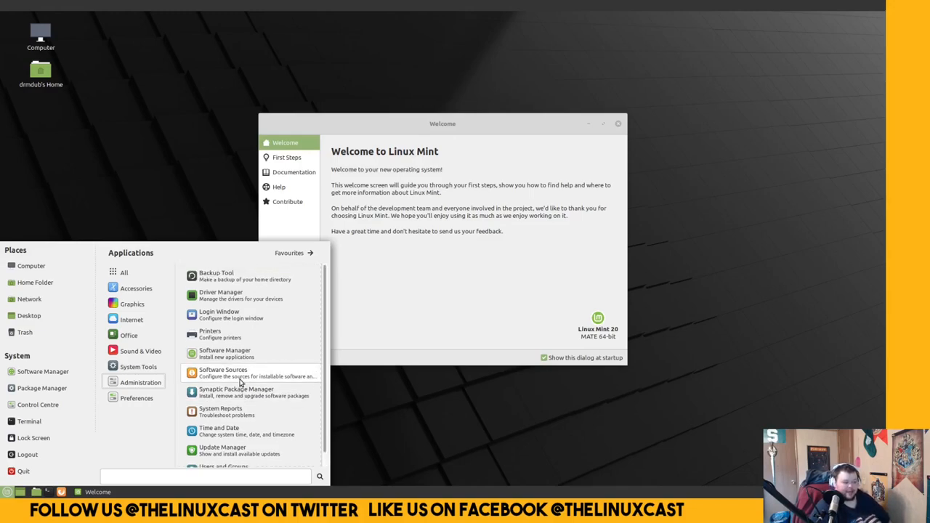
pyautogui.click(219, 430)
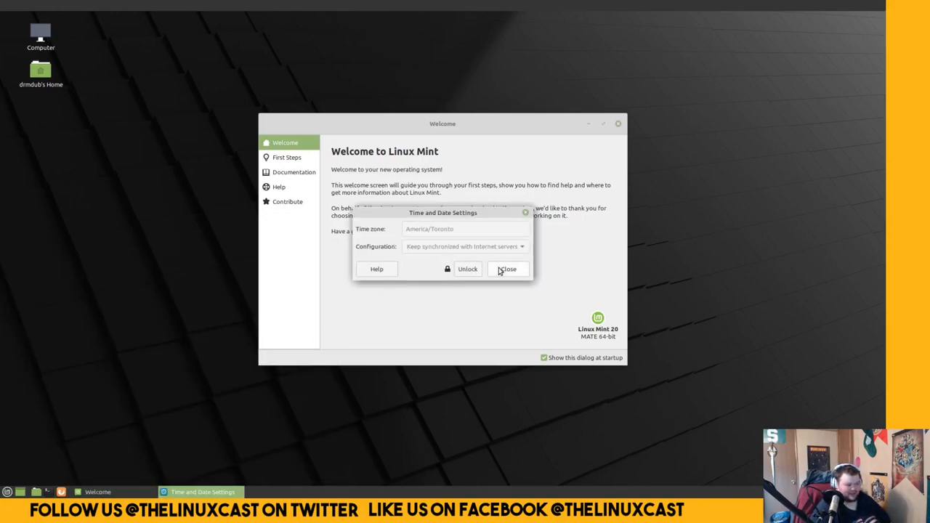
# Step: Close the Time and Date Settings dialog showing the America/Toronto time zone
pyautogui.click(508, 269)
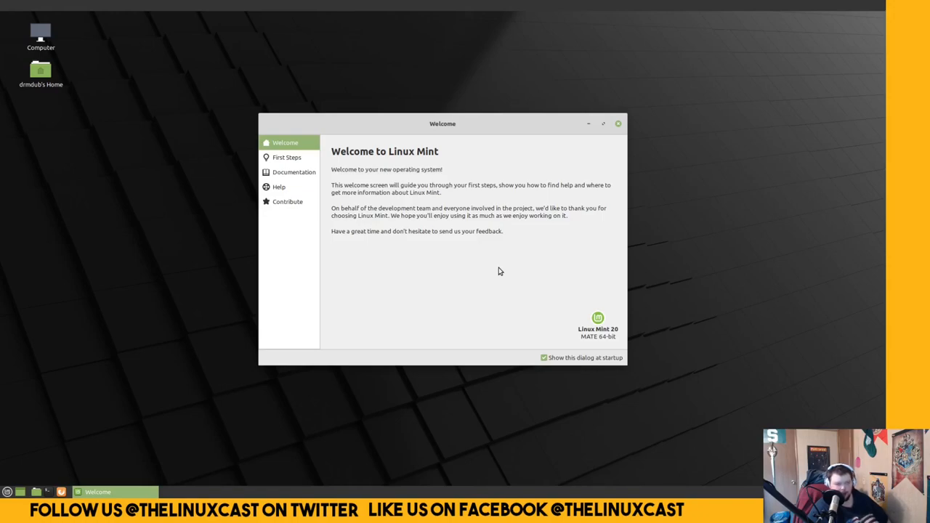
pyautogui.moveTo(80, 427)
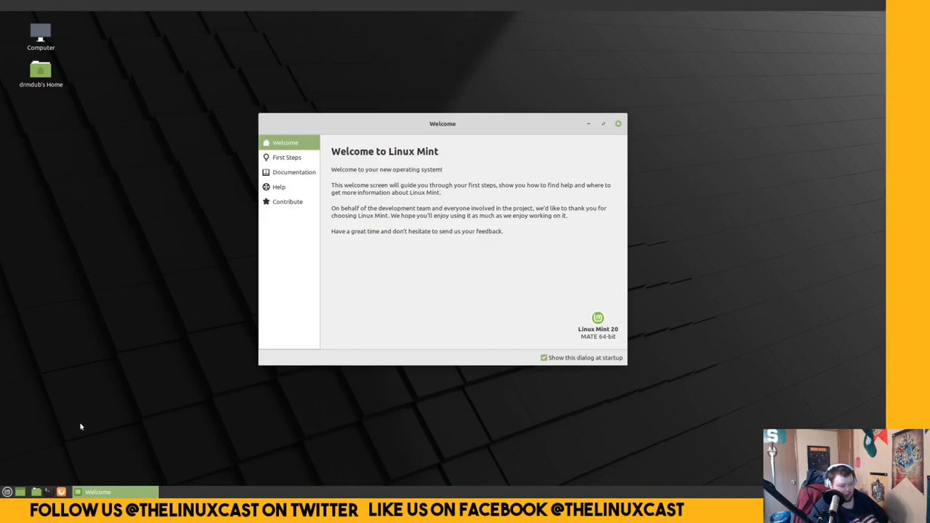
# Step: Launch Software Manager from the panel and view its Editors' Picks home page
pyautogui.click(8, 492)
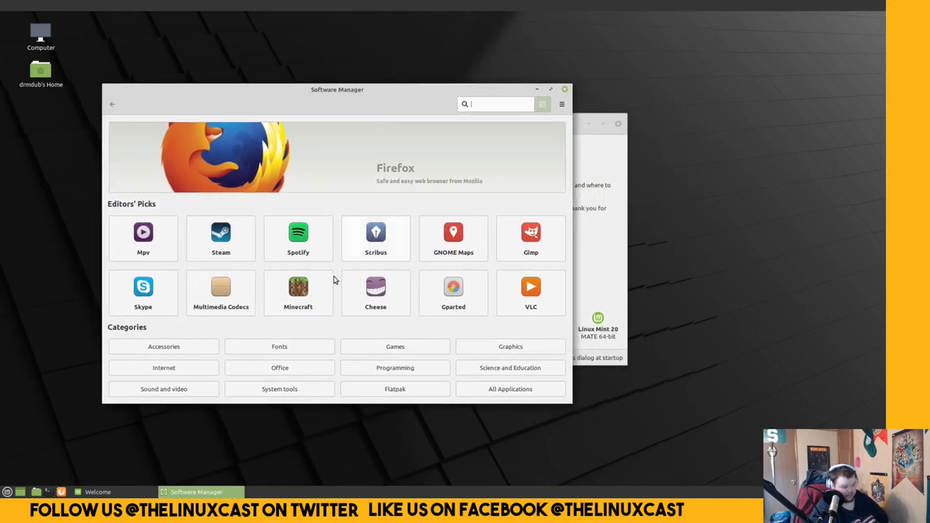
pyautogui.moveTo(298, 238)
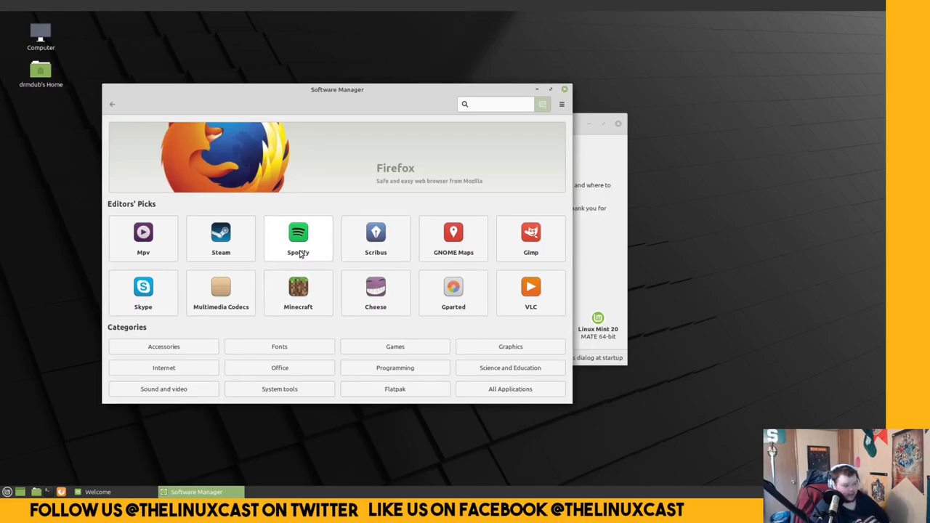
pyautogui.click(496, 104)
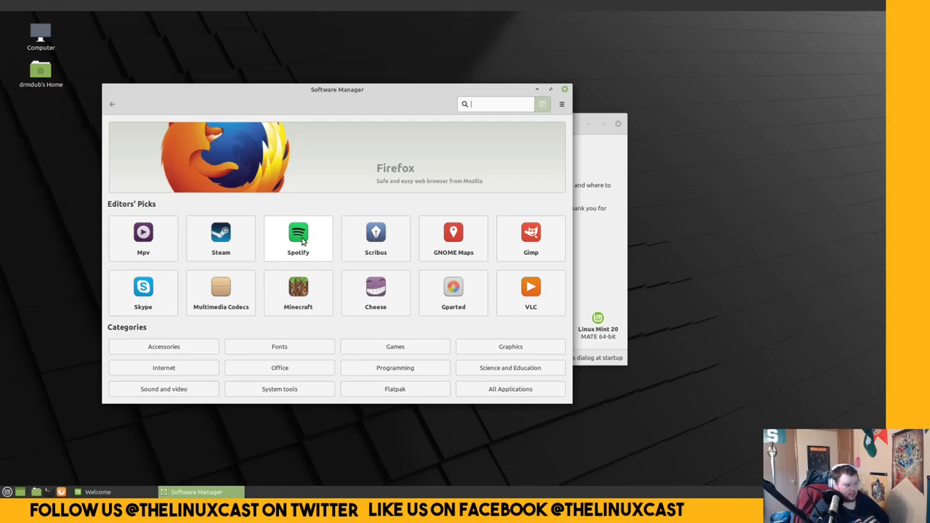
pyautogui.moveTo(447, 179)
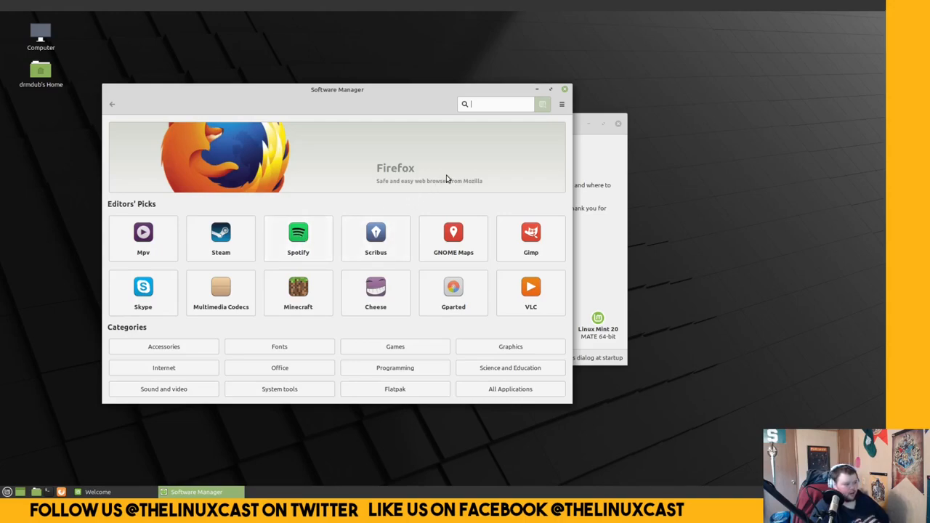
pyautogui.moveTo(457, 172)
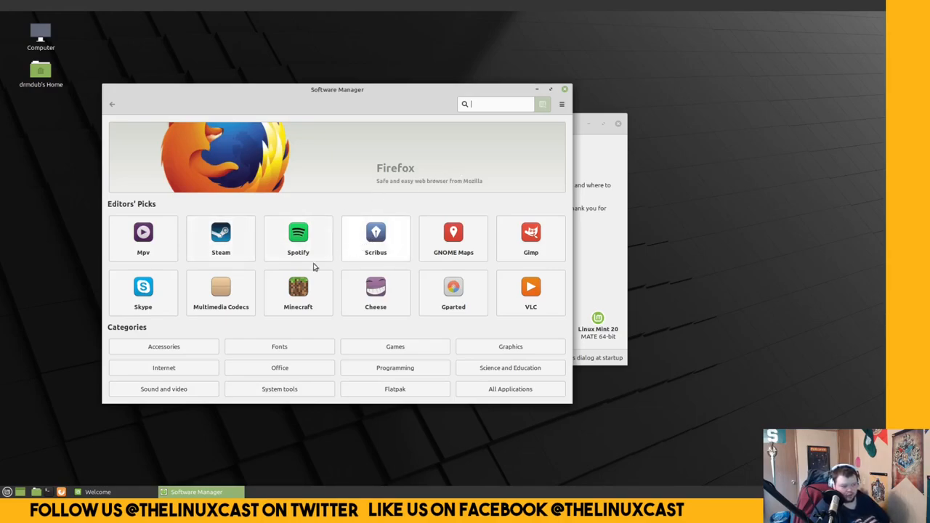
# Step: Open the MATE applications menu from the bottom panel, over Software Manager
pyautogui.click(6, 492)
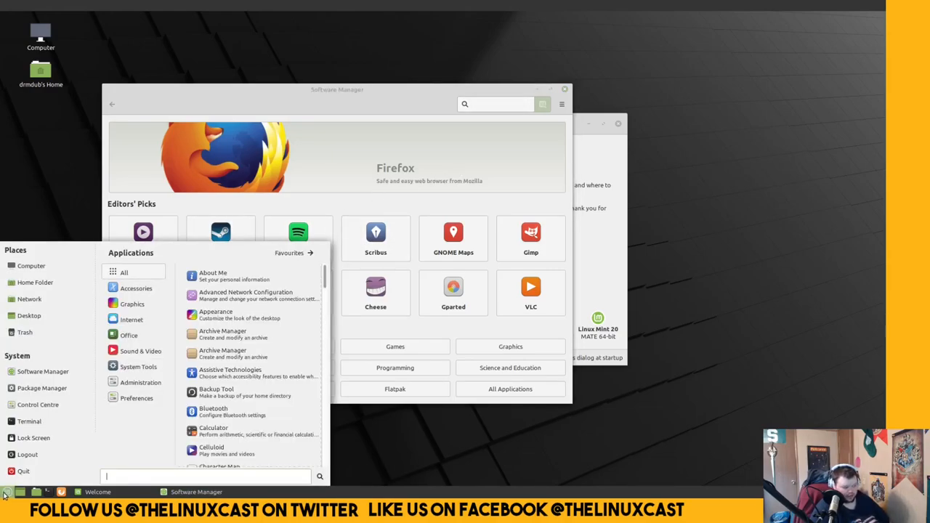
pyautogui.moveTo(112, 438)
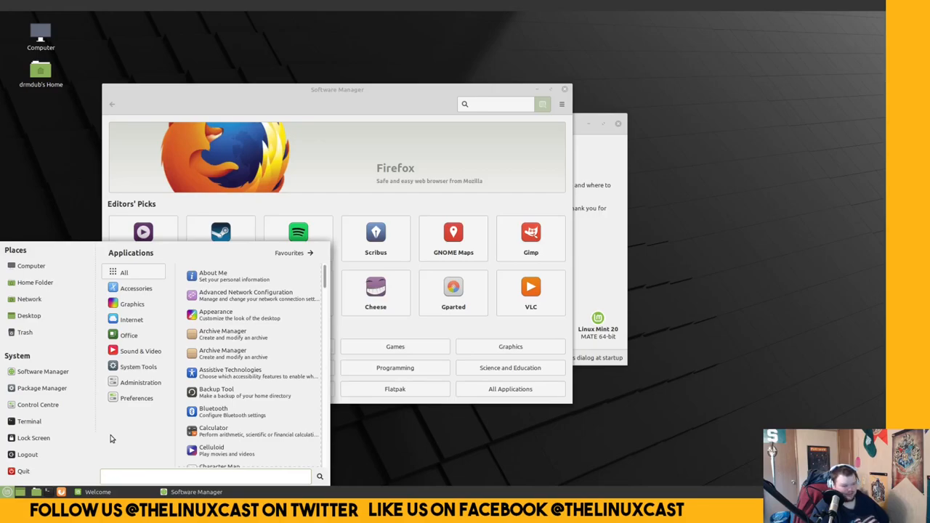
pyautogui.click(206, 477)
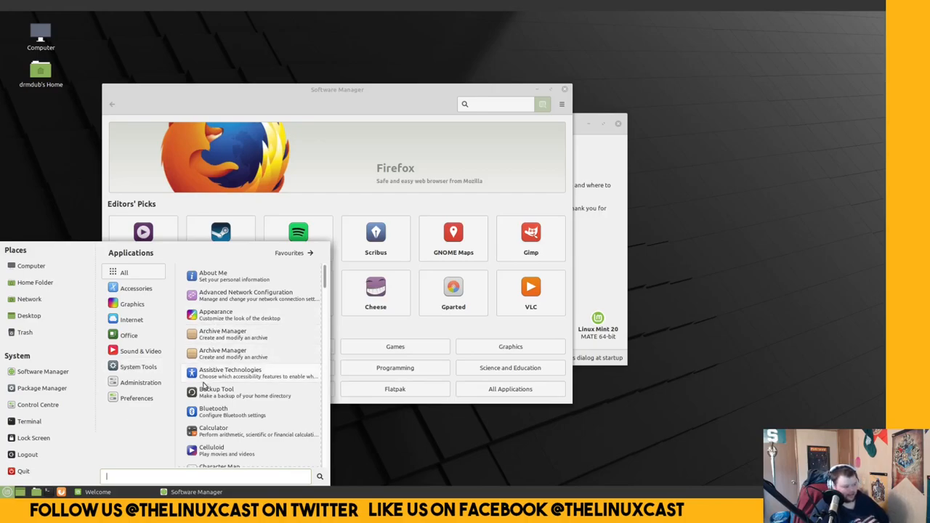
pyautogui.moveTo(196, 412)
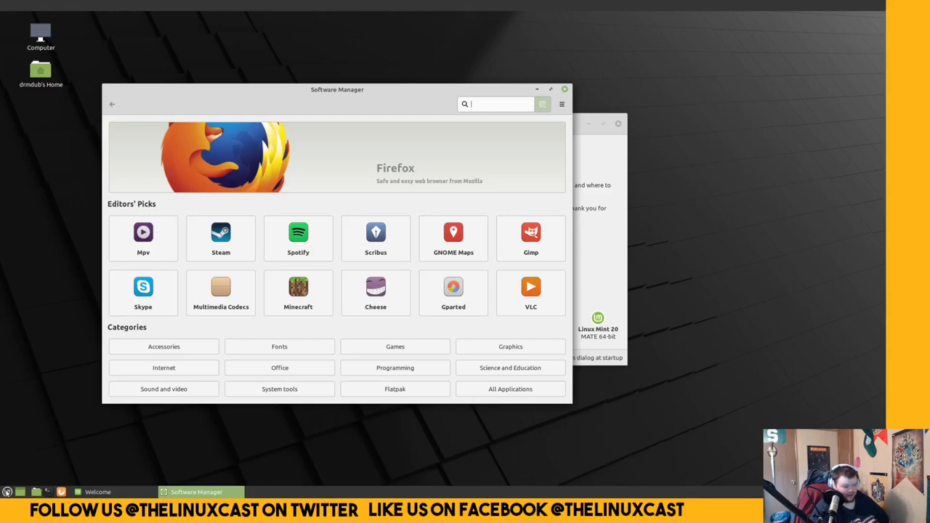
pyautogui.click(7, 492)
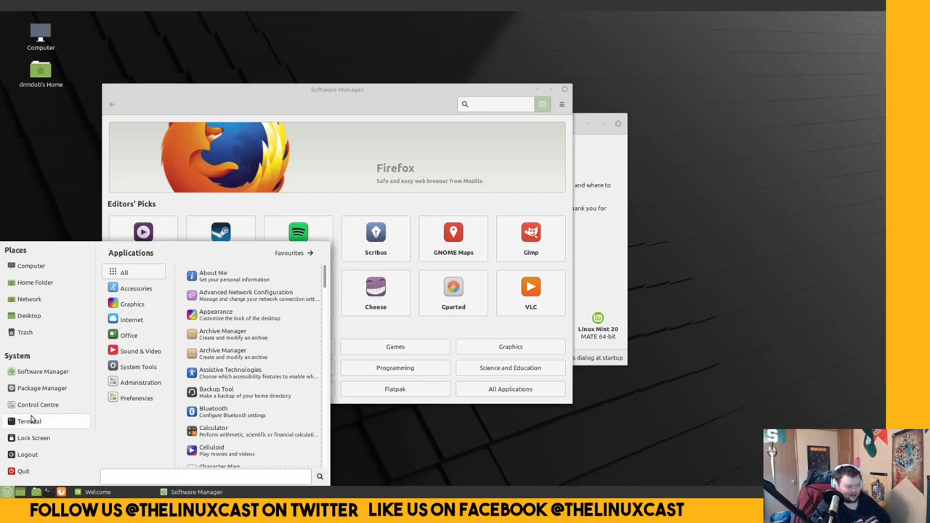
# Step: Launch MATE Terminal at an empty shell prompt in front of Software Manager
pyautogui.click(29, 421)
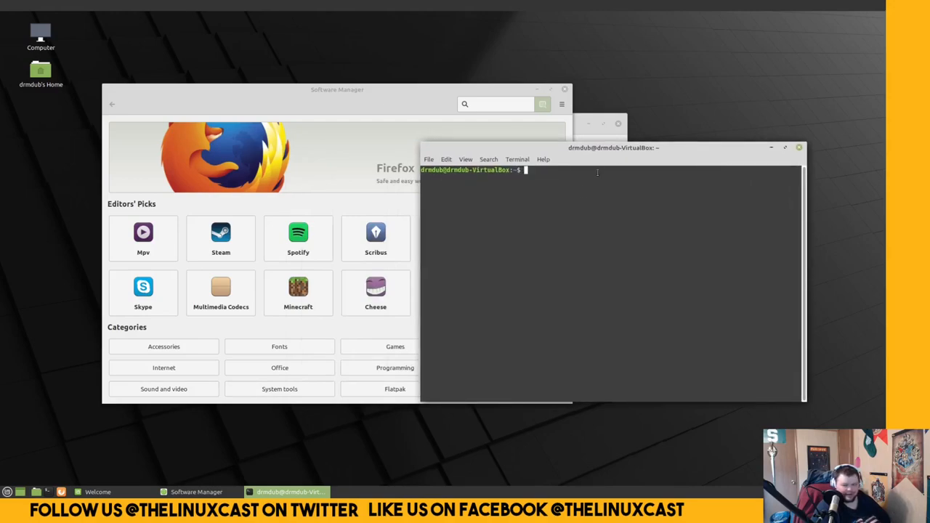
pyautogui.moveTo(571, 191)
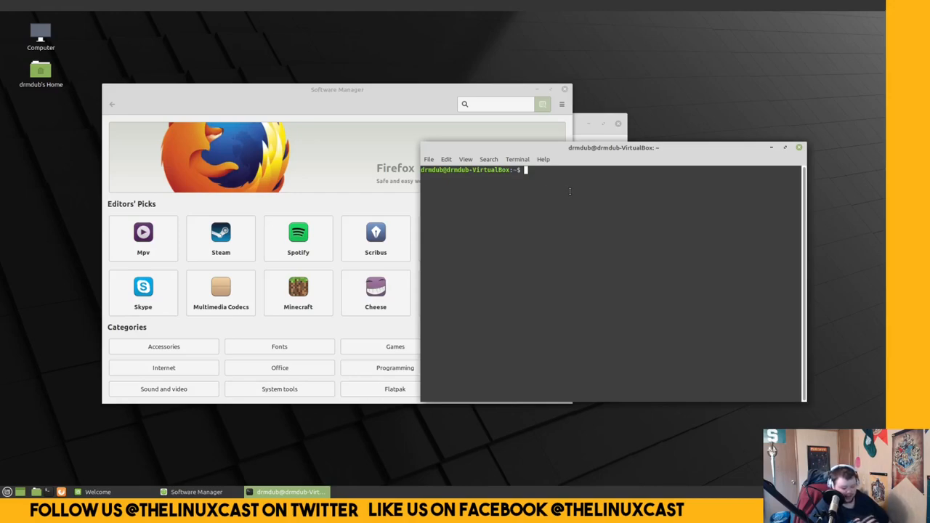
pyautogui.moveTo(470, 122)
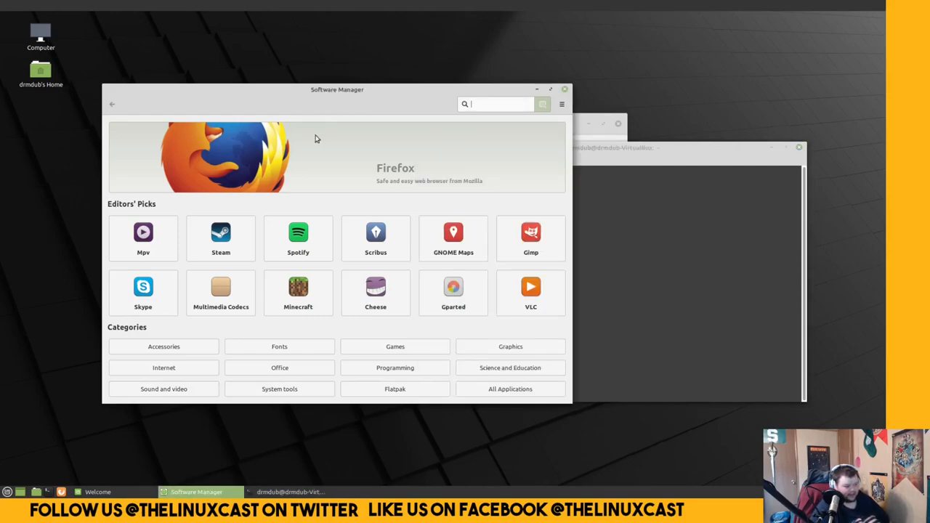
pyautogui.moveTo(315, 325)
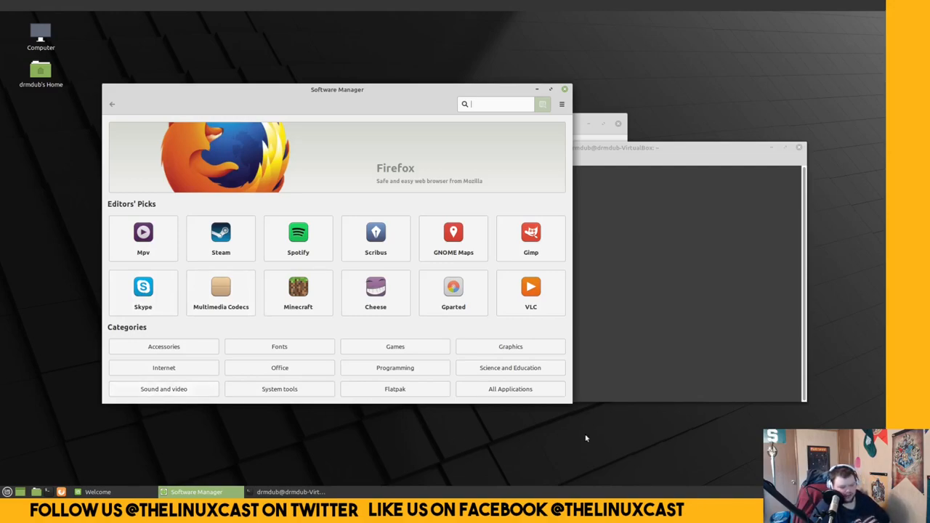
pyautogui.moveTo(905, 412)
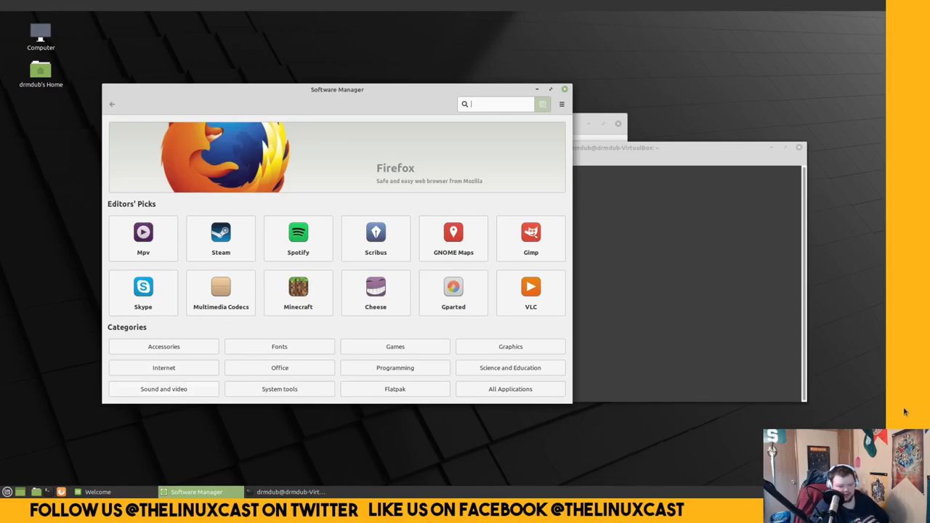